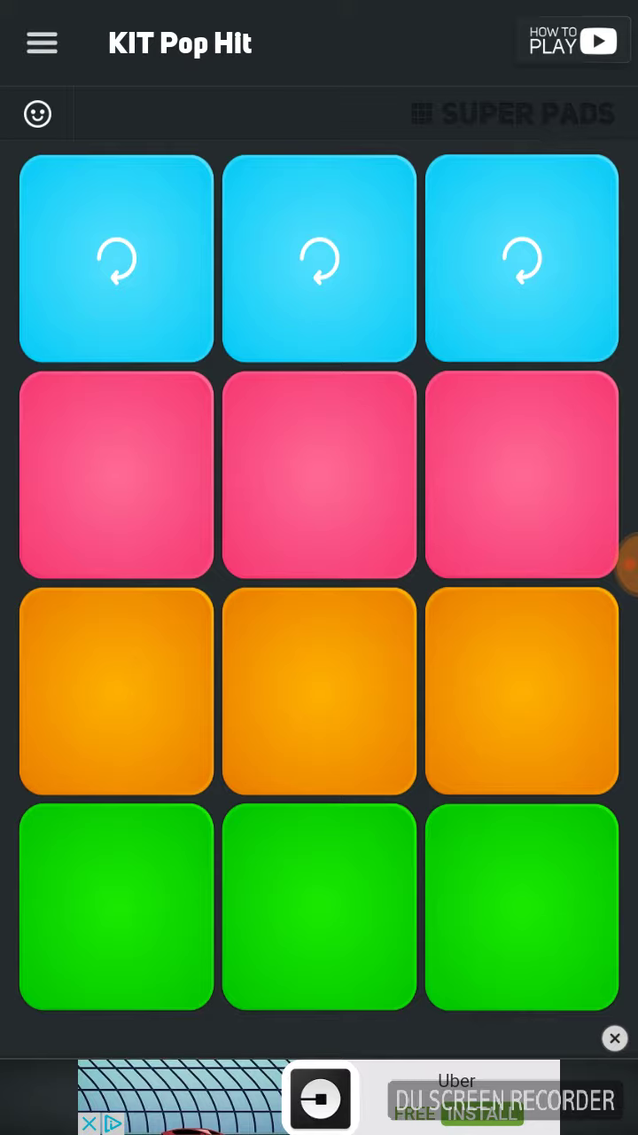
Start the beat with two hits on the left orange one-shot pad
{"action": "left_click", "coordinate": [117, 691]}
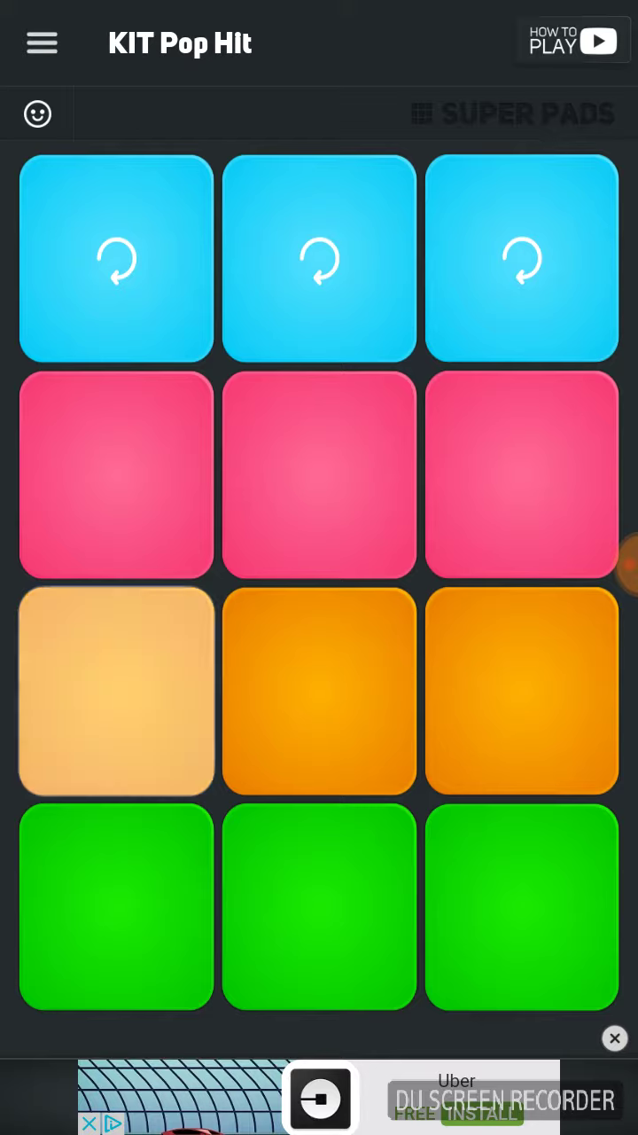
{"action": "left_click", "coordinate": [117, 692]}
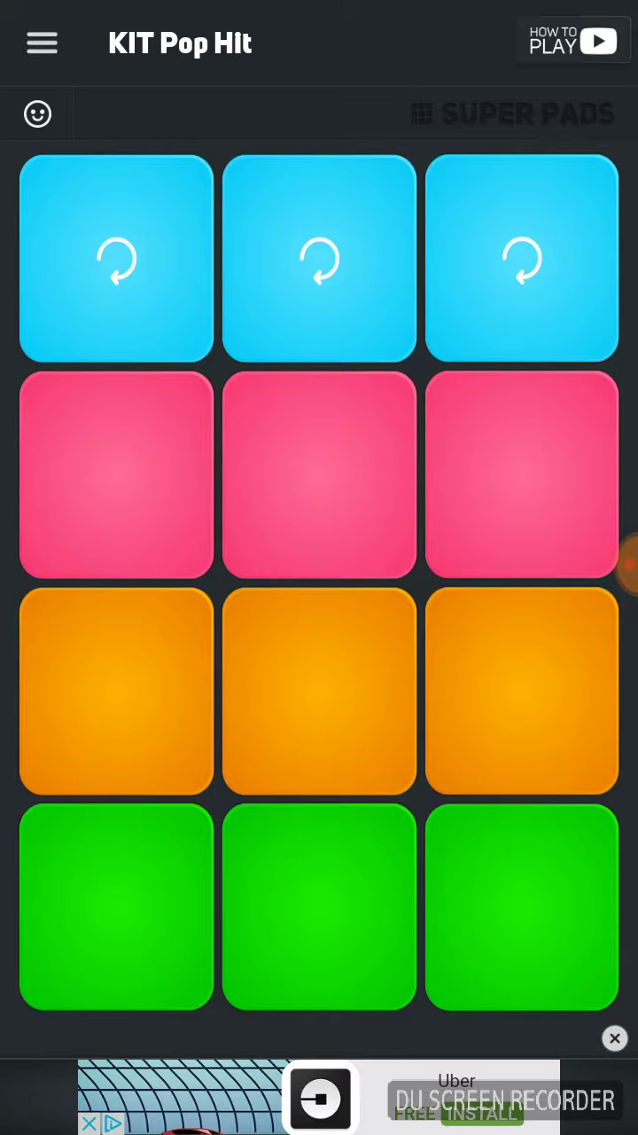
Hit the last green and last pink pads, then retrigger the first blue loop three times
{"action": "left_click", "coordinate": [521, 904]}
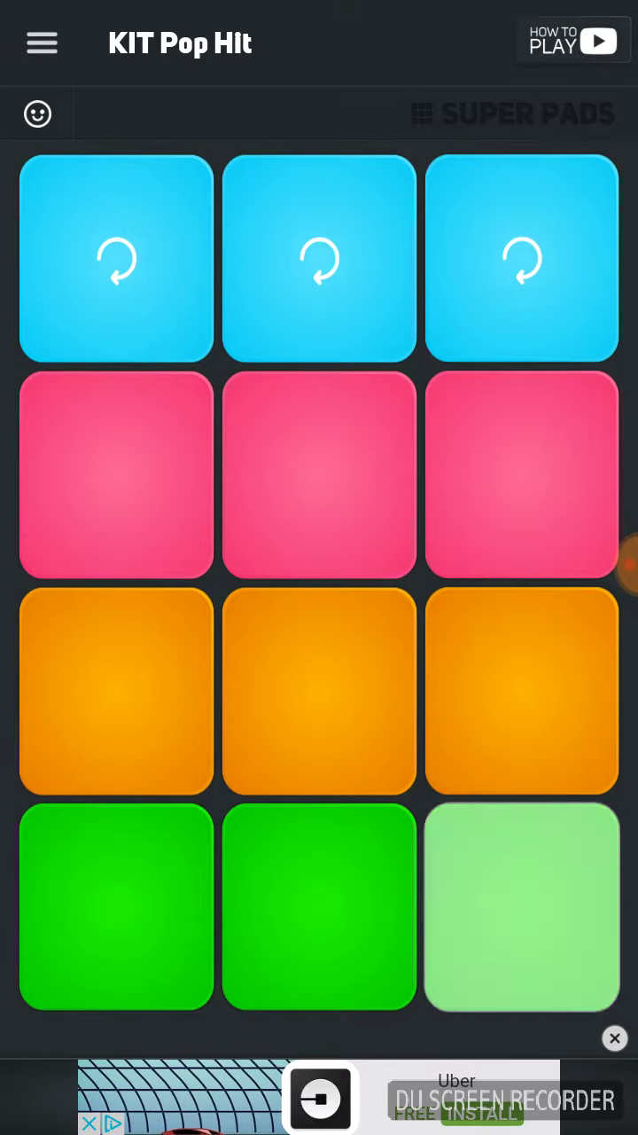
{"action": "left_click", "coordinate": [521, 475]}
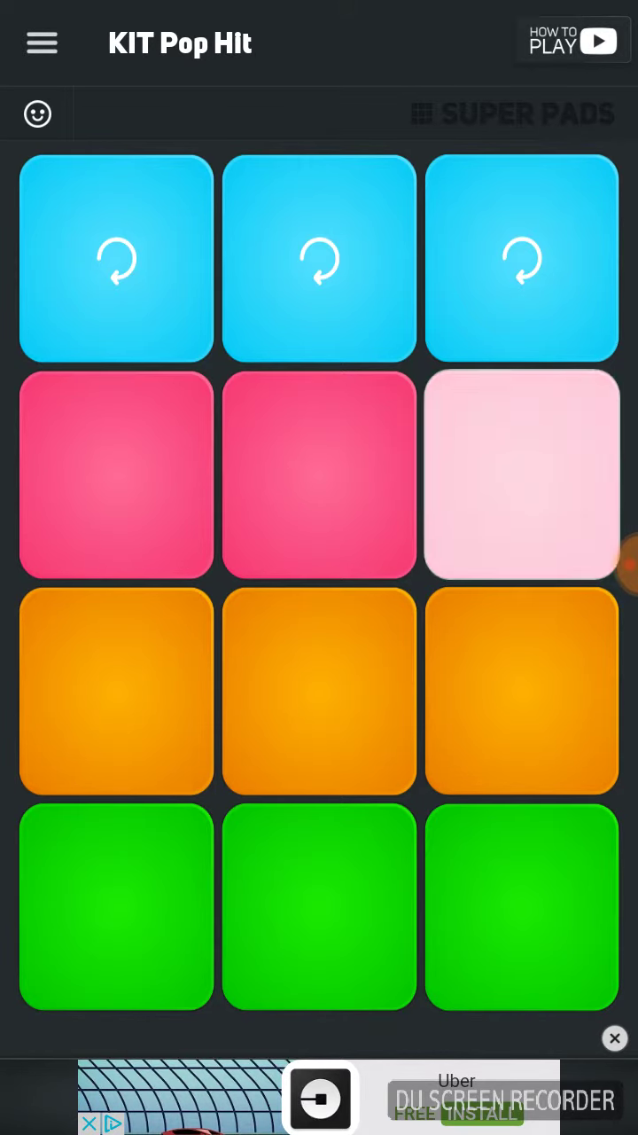
{"action": "left_click", "coordinate": [521, 475]}
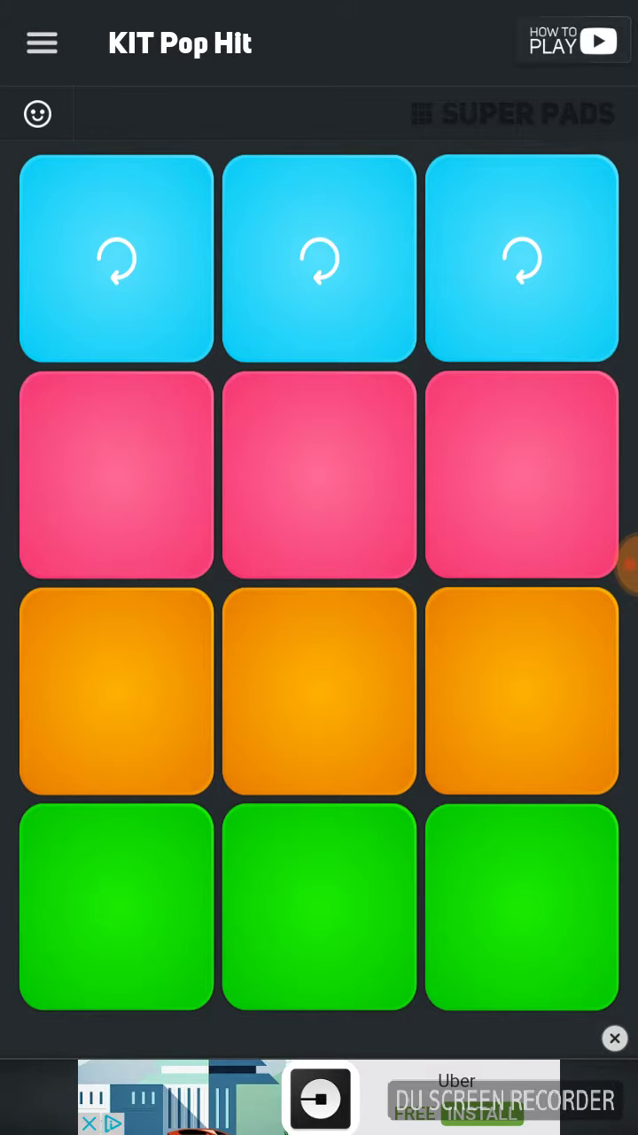
{"action": "left_click", "coordinate": [117, 259]}
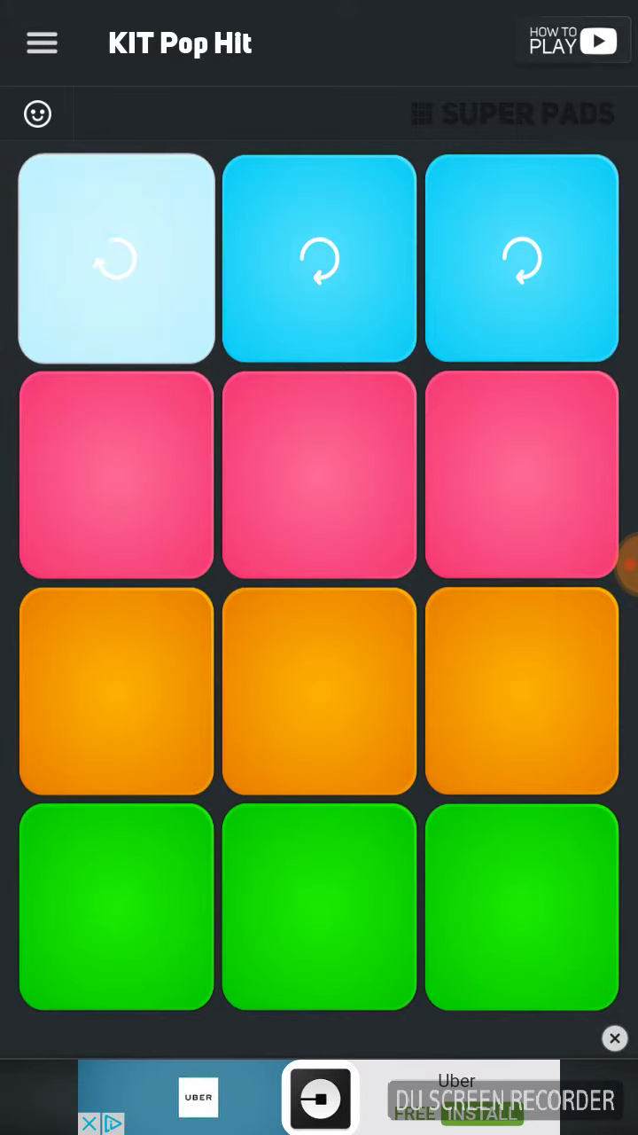
{"action": "left_click", "coordinate": [117, 258]}
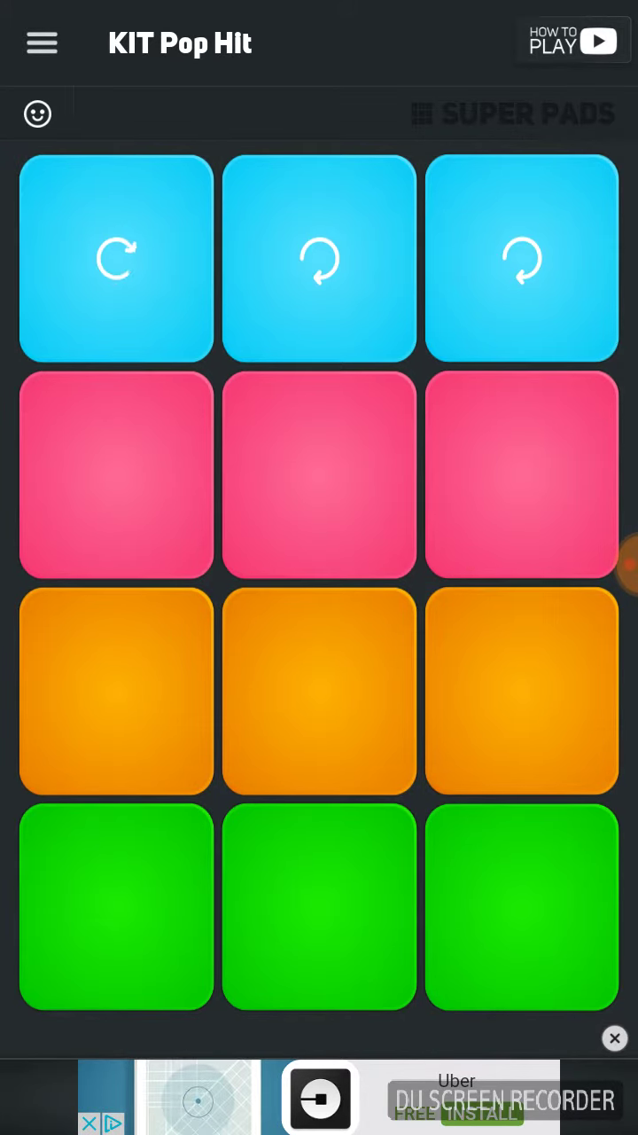
{"action": "left_click", "coordinate": [117, 259]}
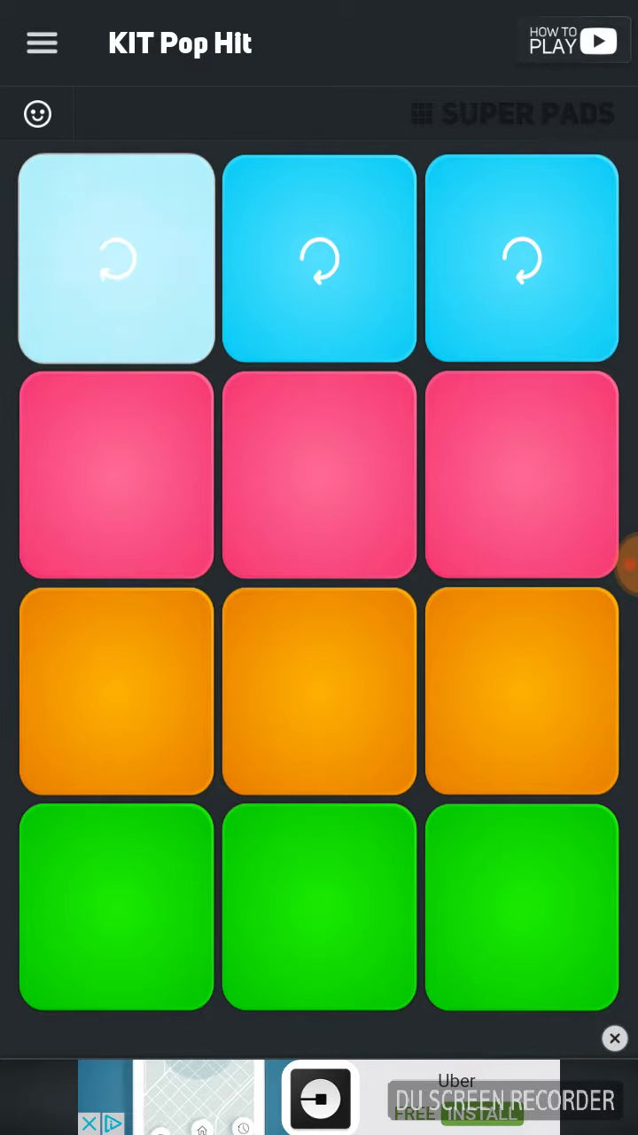
Layer middle and last orange hits and the last pink pad over more first-loop retriggers
{"action": "left_click", "coordinate": [319, 692]}
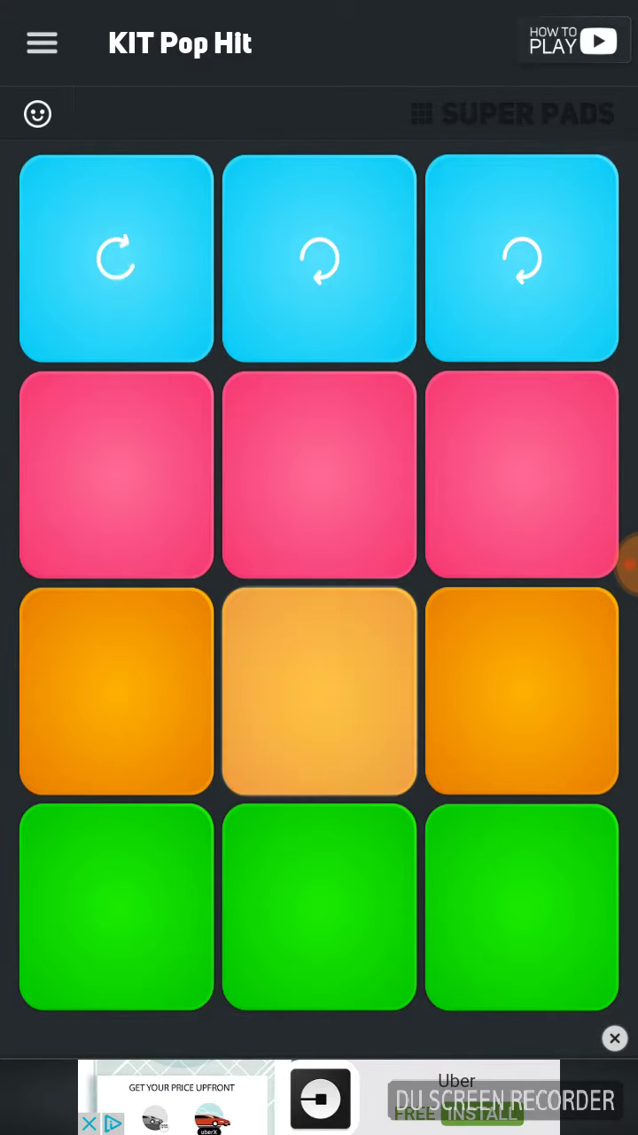
{"action": "left_click", "coordinate": [522, 475]}
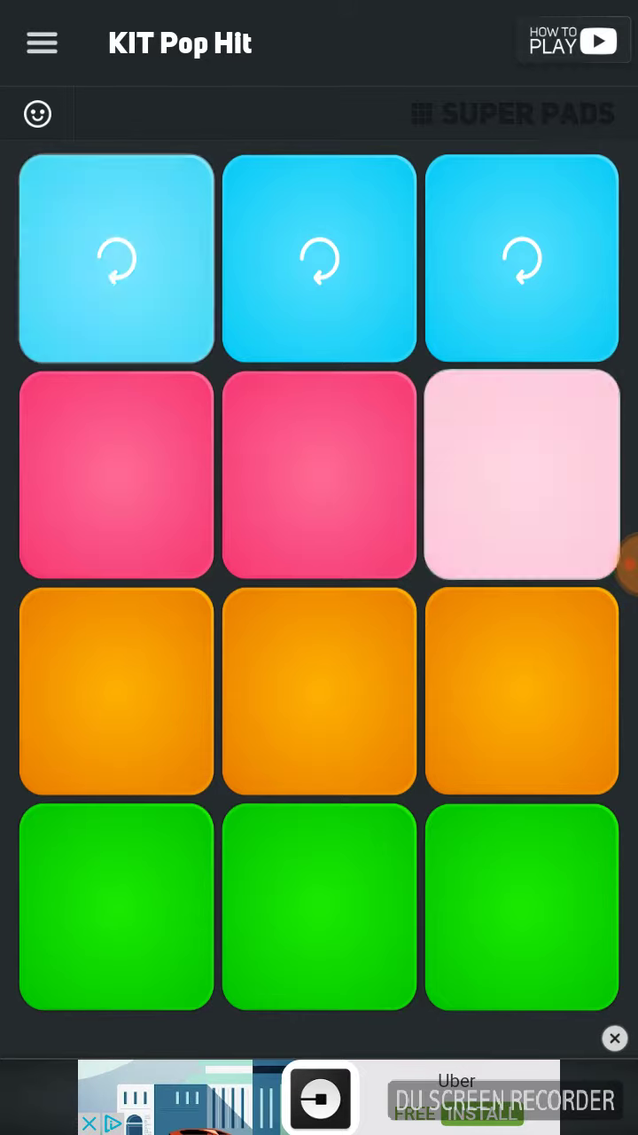
{"action": "left_click", "coordinate": [117, 259]}
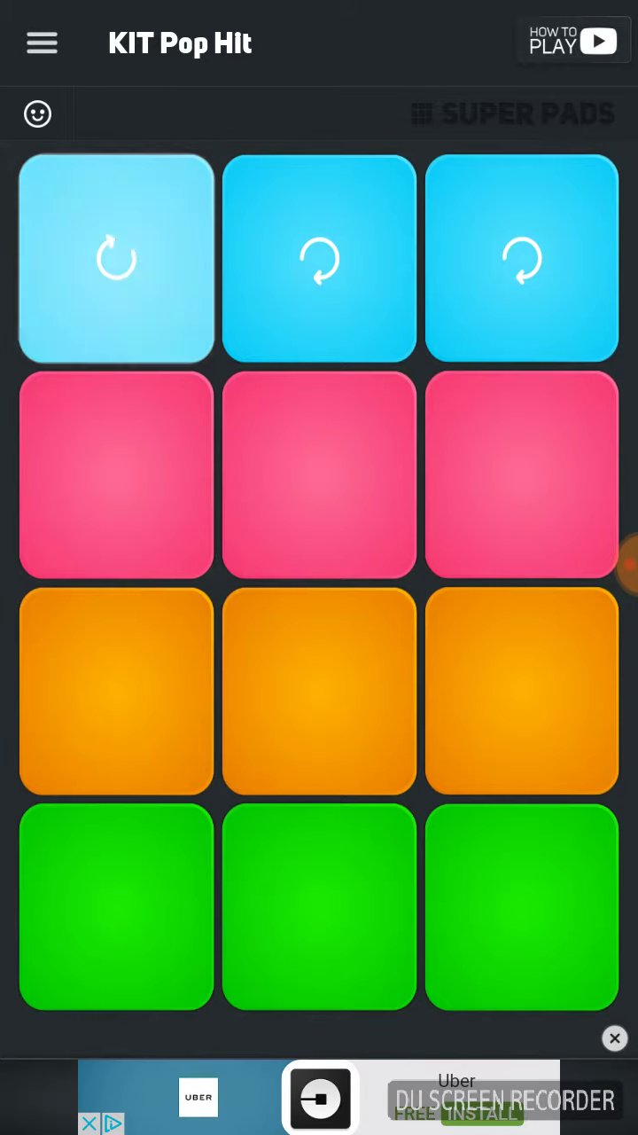
{"action": "left_click", "coordinate": [521, 690]}
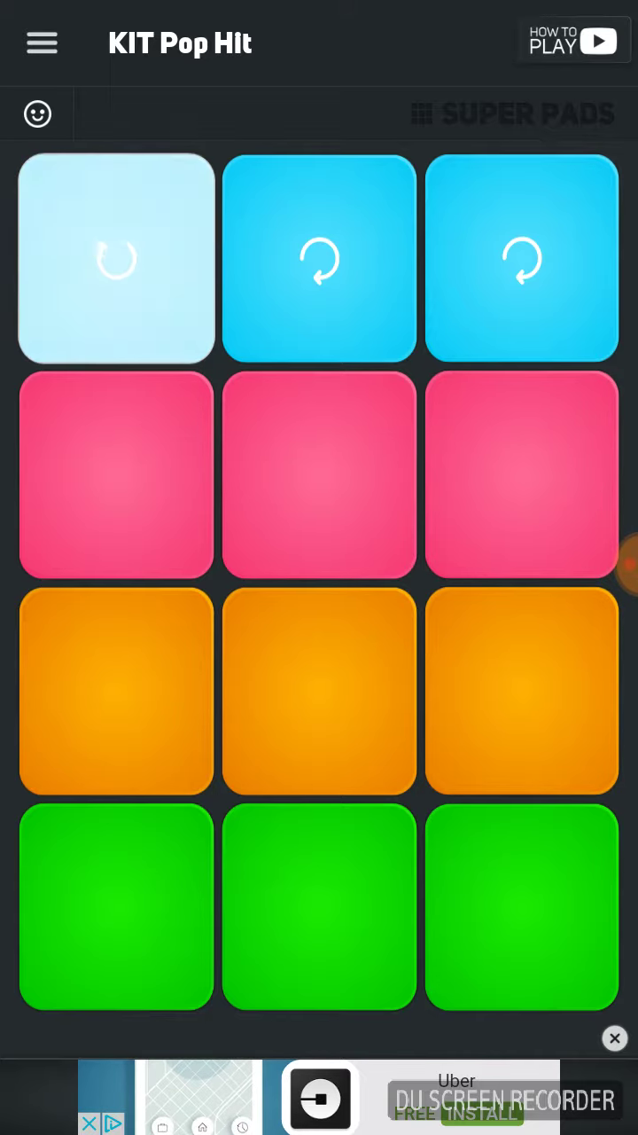
{"action": "left_click", "coordinate": [521, 692]}
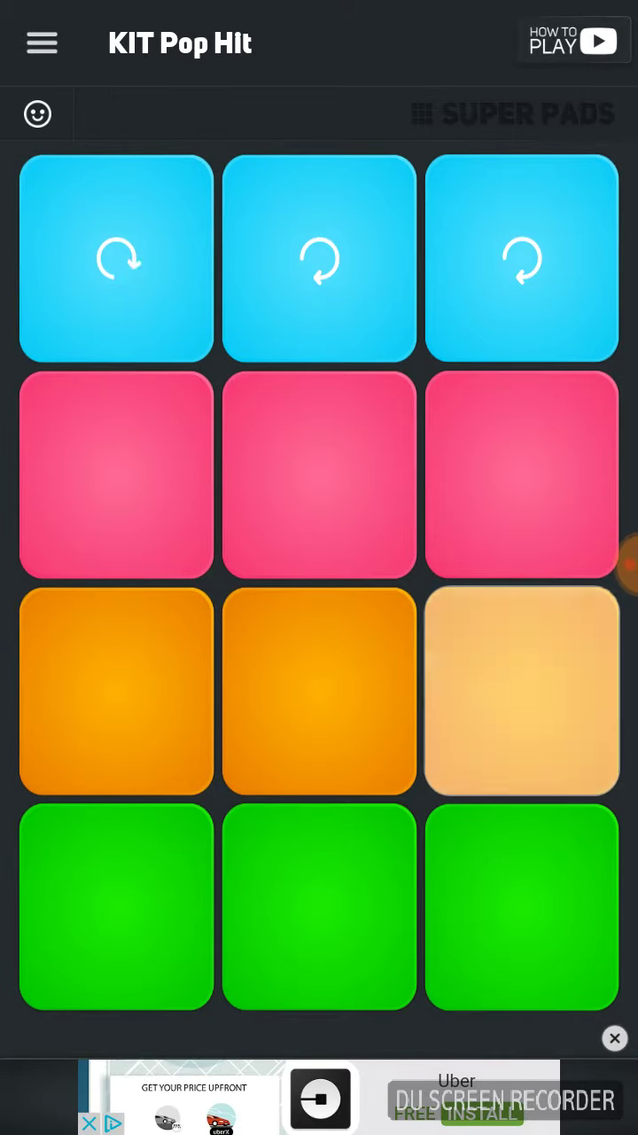
{"action": "left_click", "coordinate": [117, 259]}
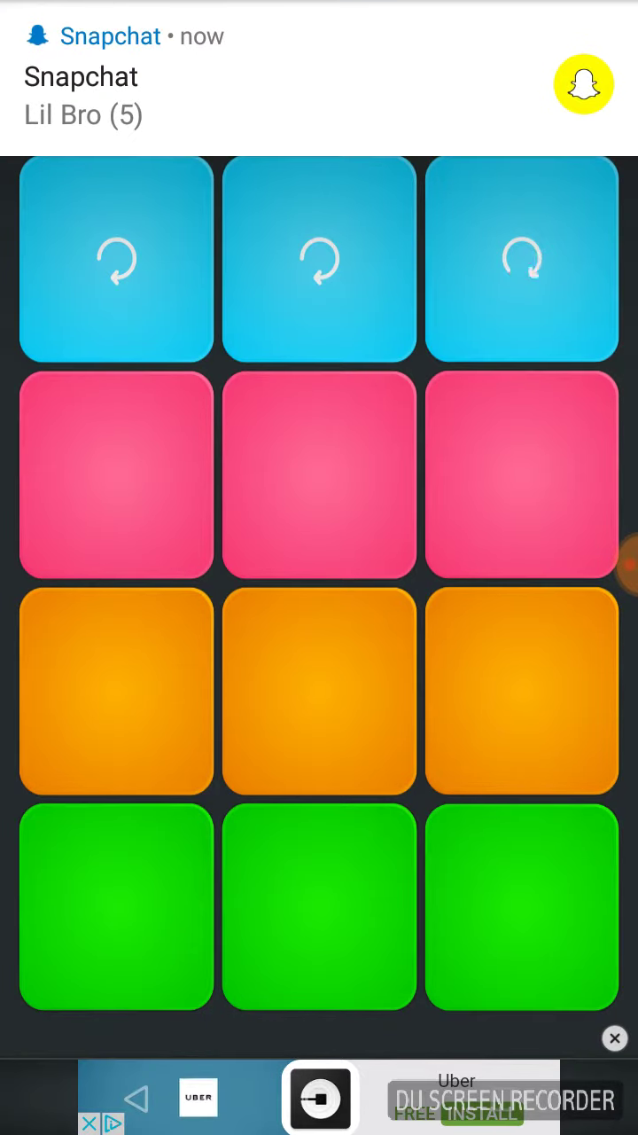
Bring in the top-right third loop while the notification banner shows
{"action": "left_click", "coordinate": [523, 259]}
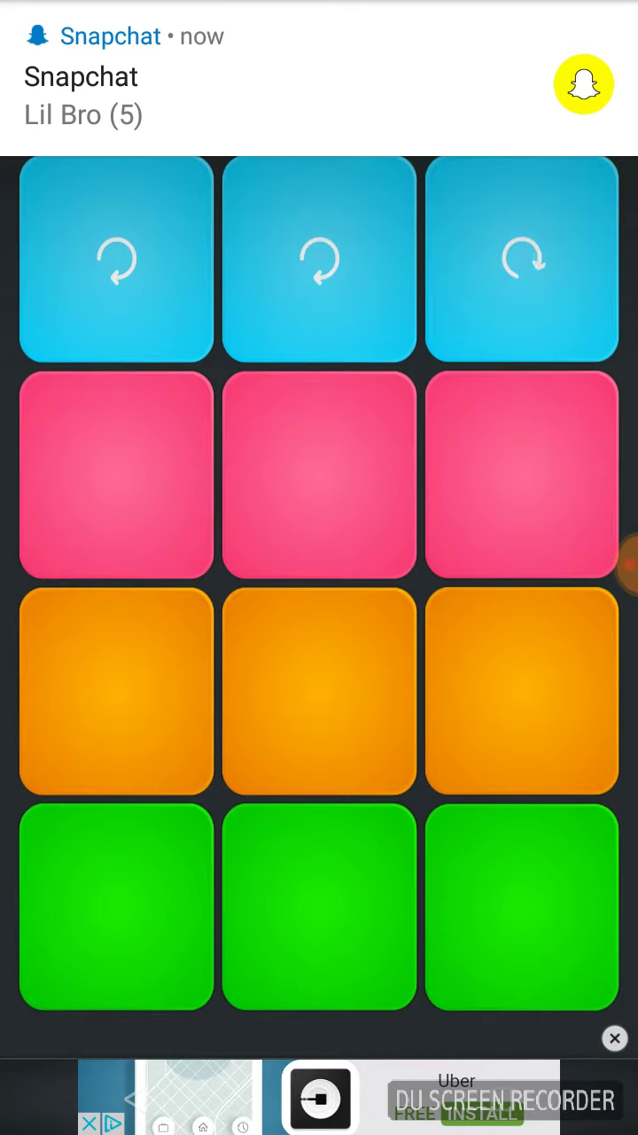
{"action": "left_click", "coordinate": [522, 259]}
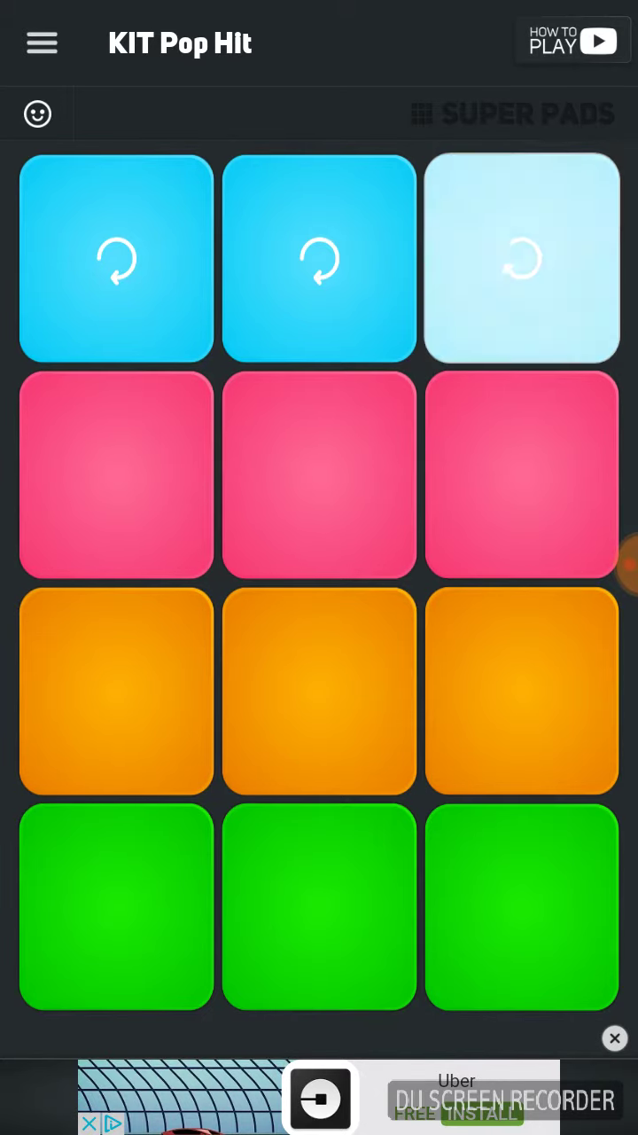
Retrigger the third loop eight times in steady succession to carry the beat
{"action": "left_click", "coordinate": [521, 258]}
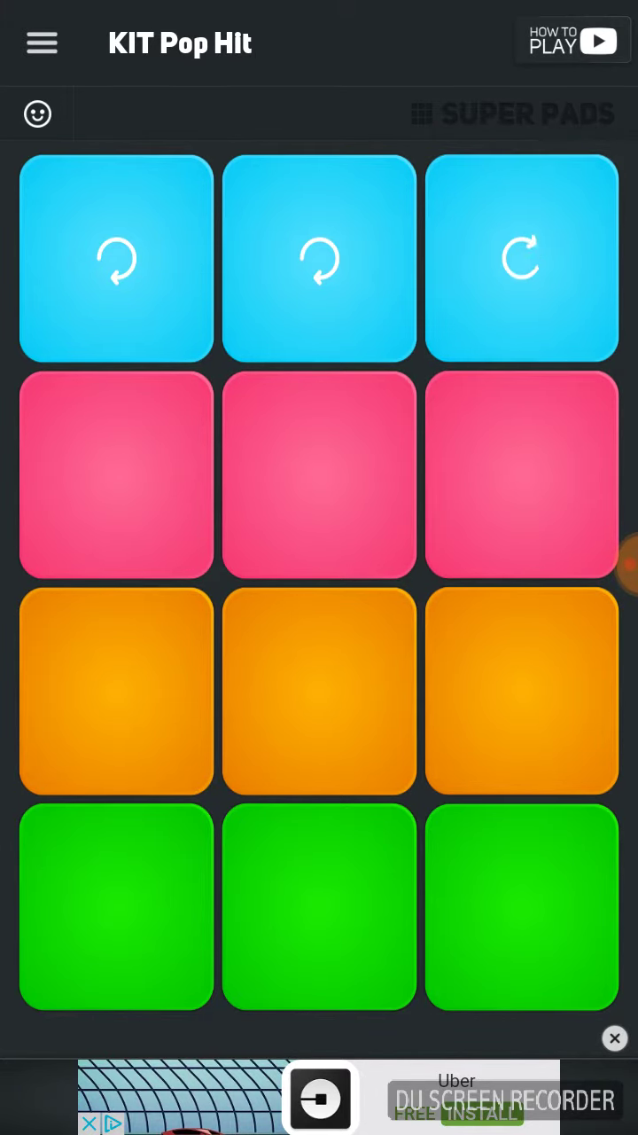
{"action": "left_click", "coordinate": [521, 258]}
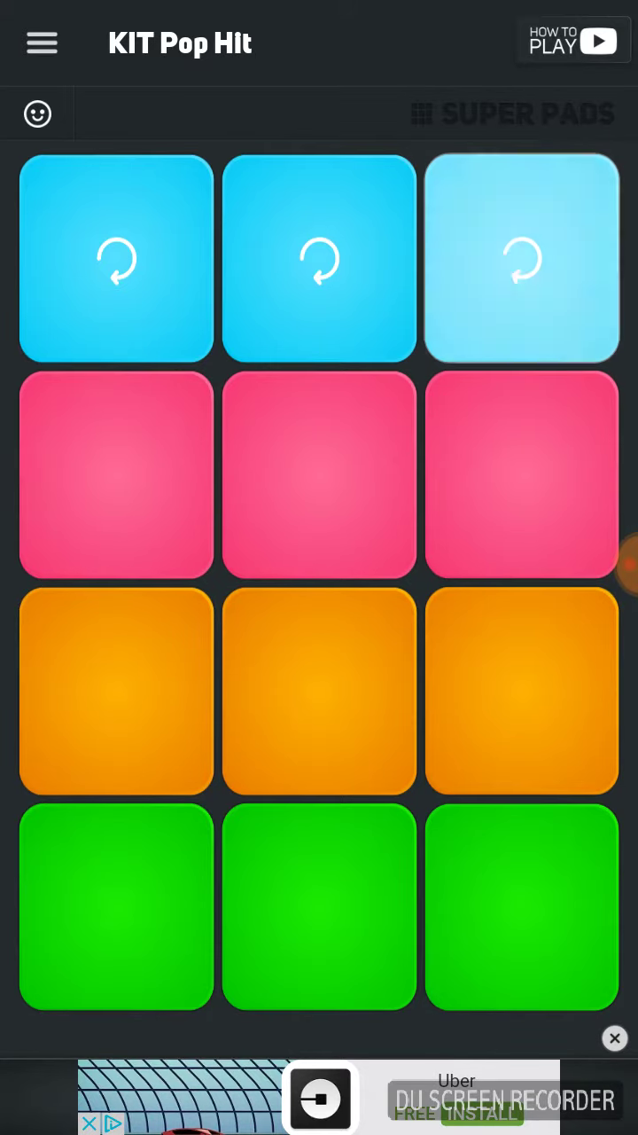
{"action": "left_click", "coordinate": [521, 259]}
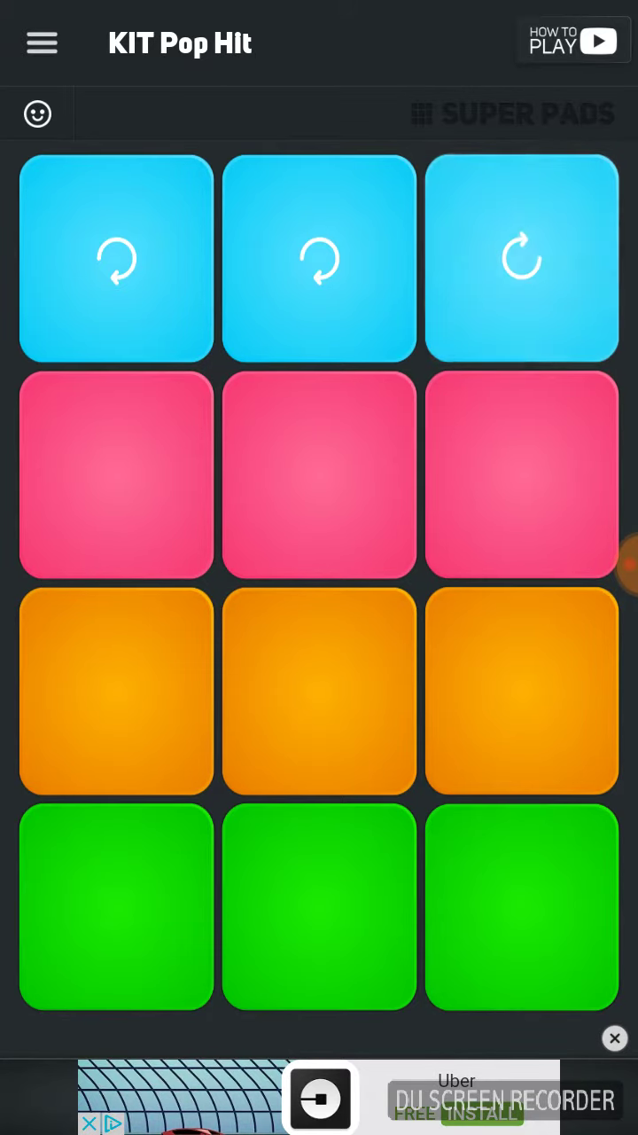
{"action": "left_click", "coordinate": [521, 259]}
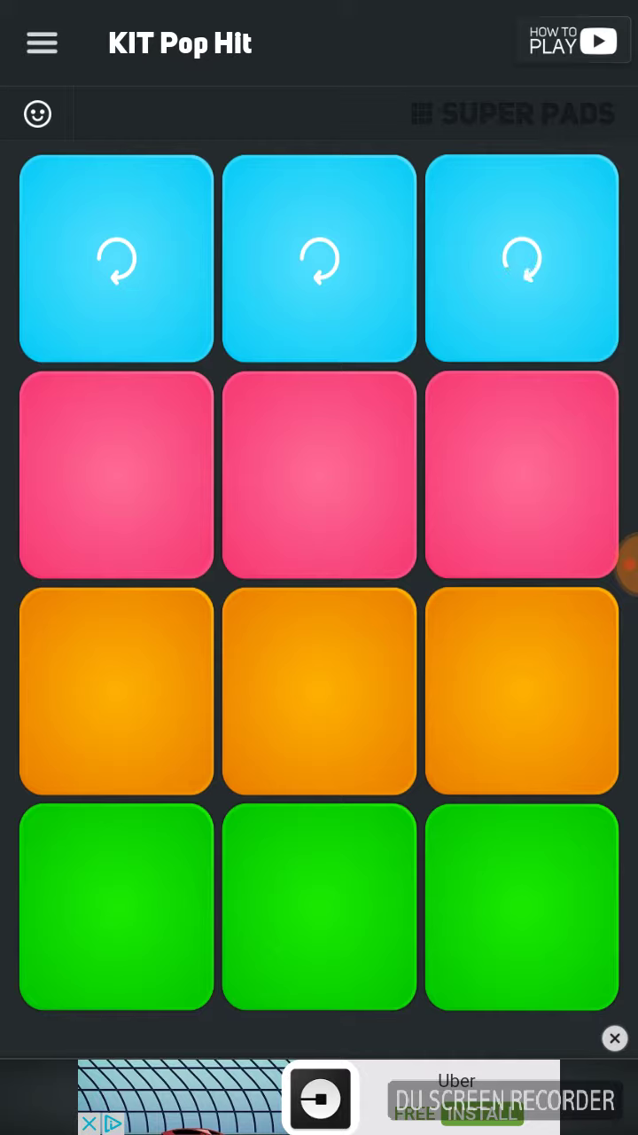
{"action": "left_click", "coordinate": [522, 259]}
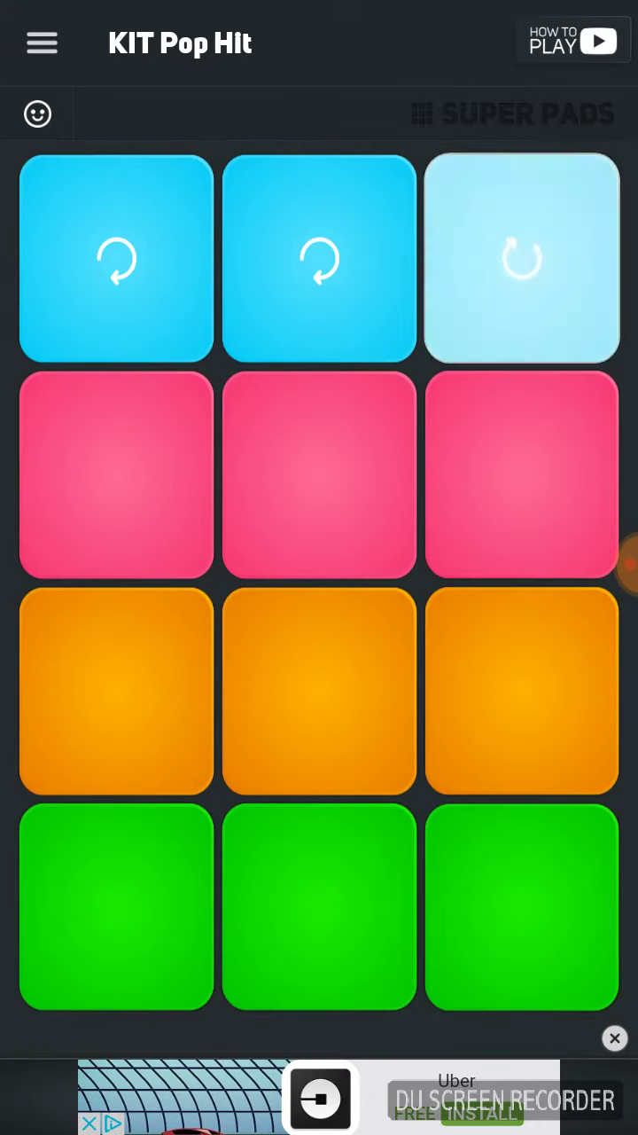
{"action": "left_click", "coordinate": [521, 259]}
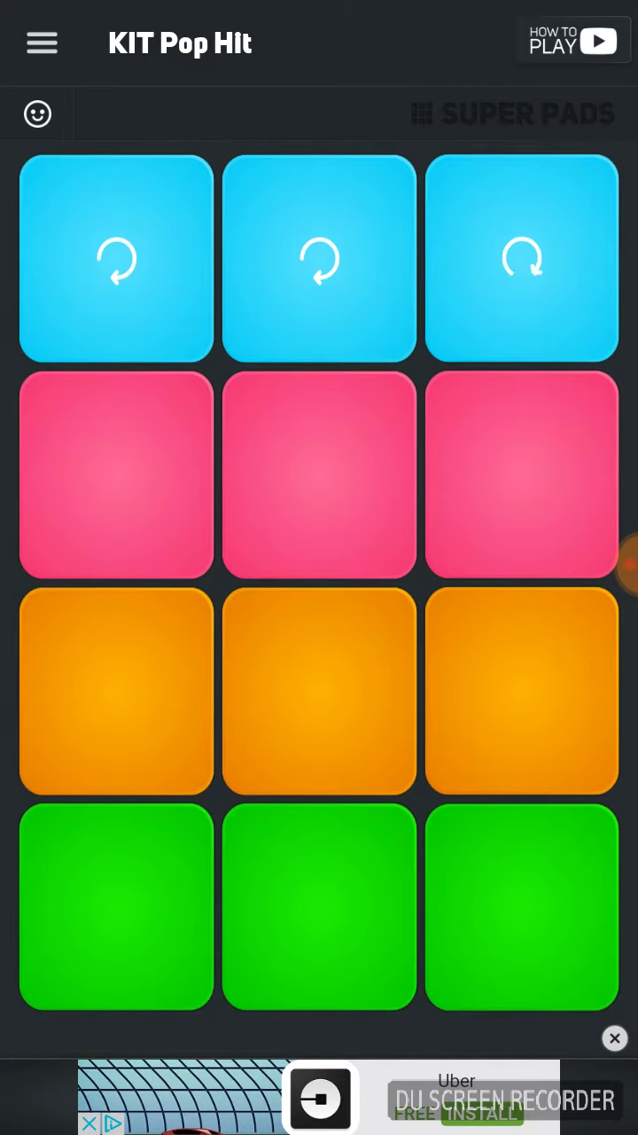
{"action": "left_click", "coordinate": [521, 259]}
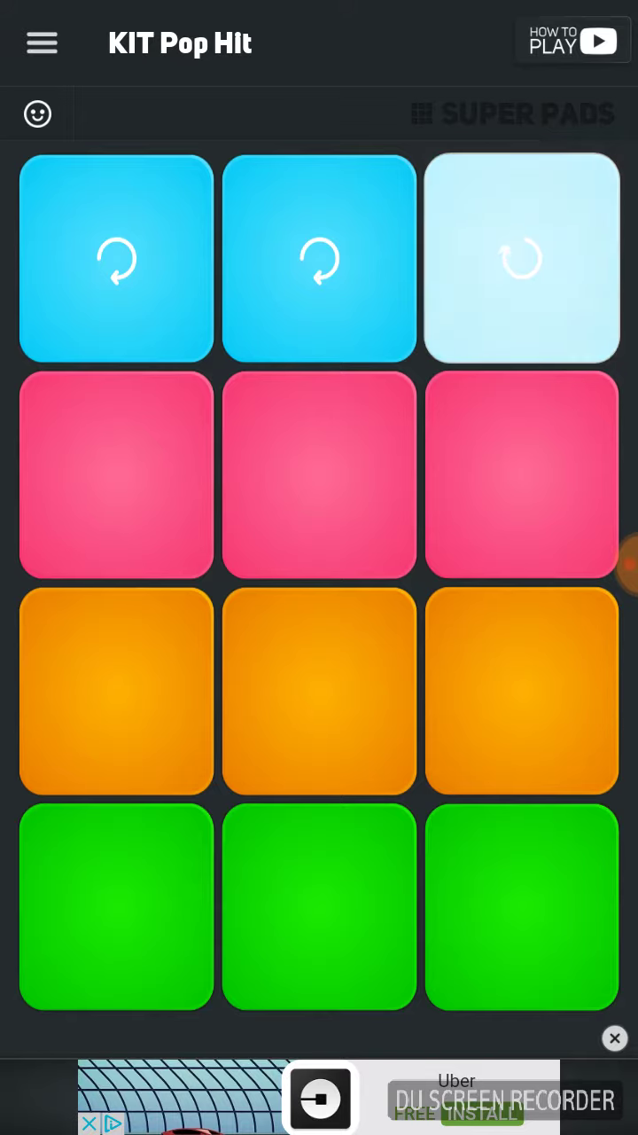
{"action": "left_click", "coordinate": [522, 259]}
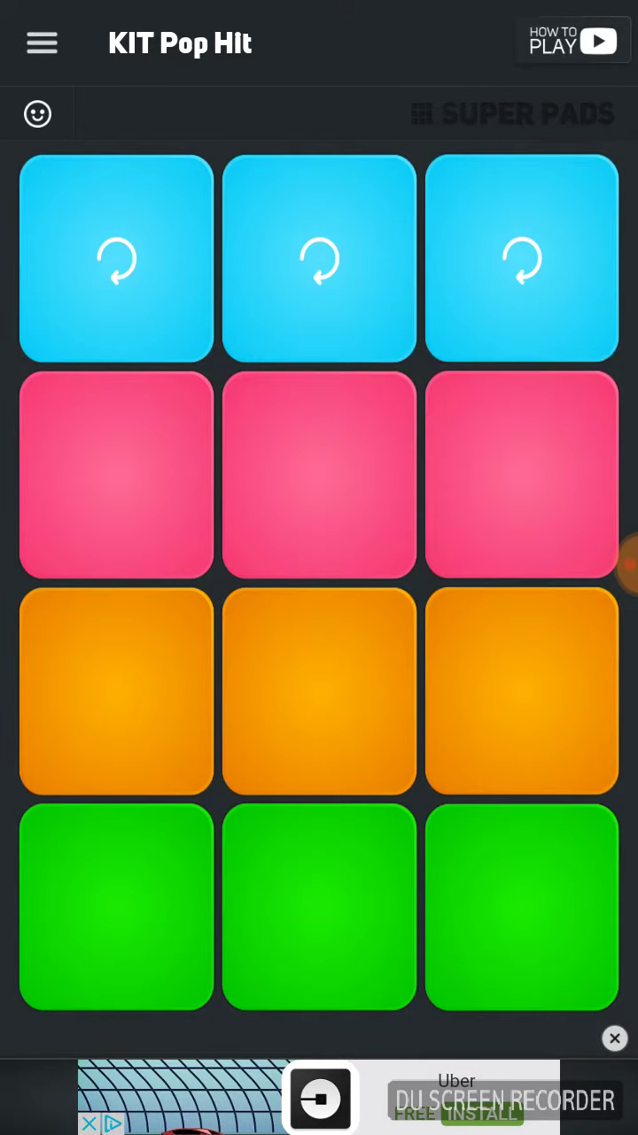